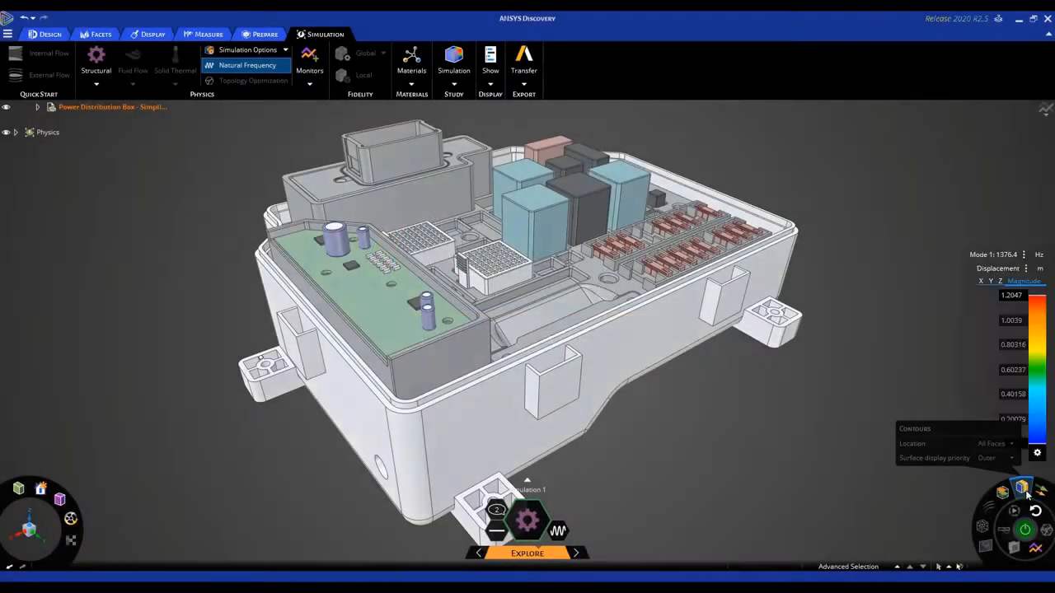
Step: Step the Natural Frequency legend's Mode selector from Mode 1 up to Mode 3
left_click(1025, 251)
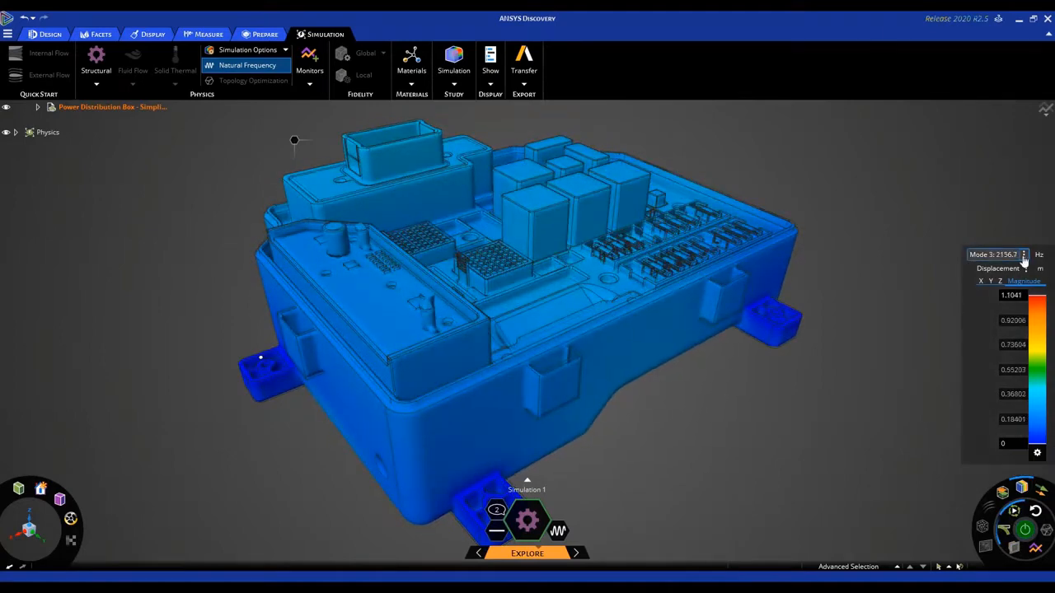
left_click(1023, 252)
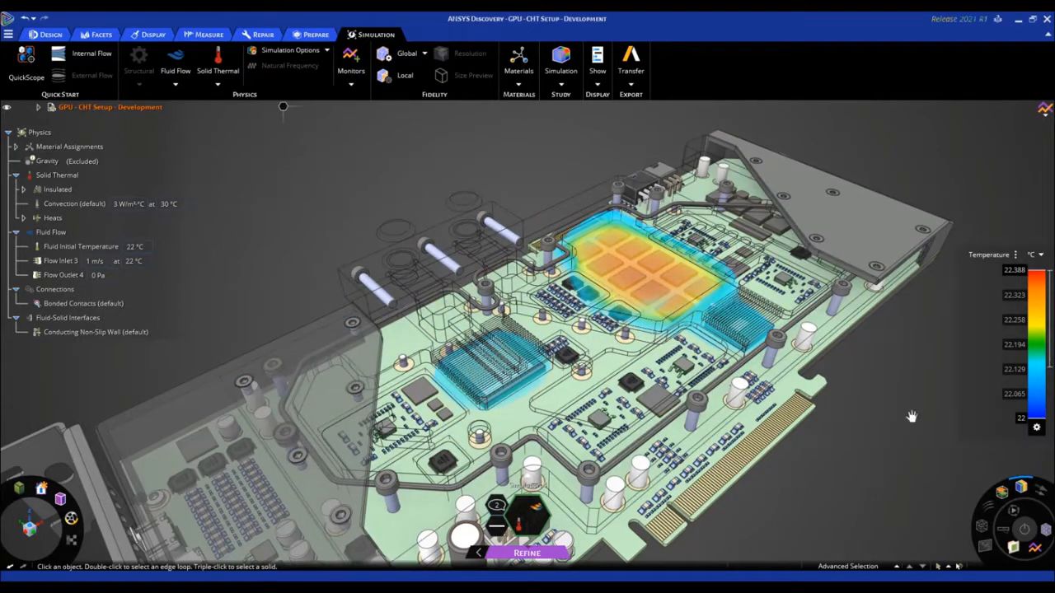
Step: Display the Temperature legend for the GPU's Fluid Flow plus Solid Thermal result
left_click(992, 254)
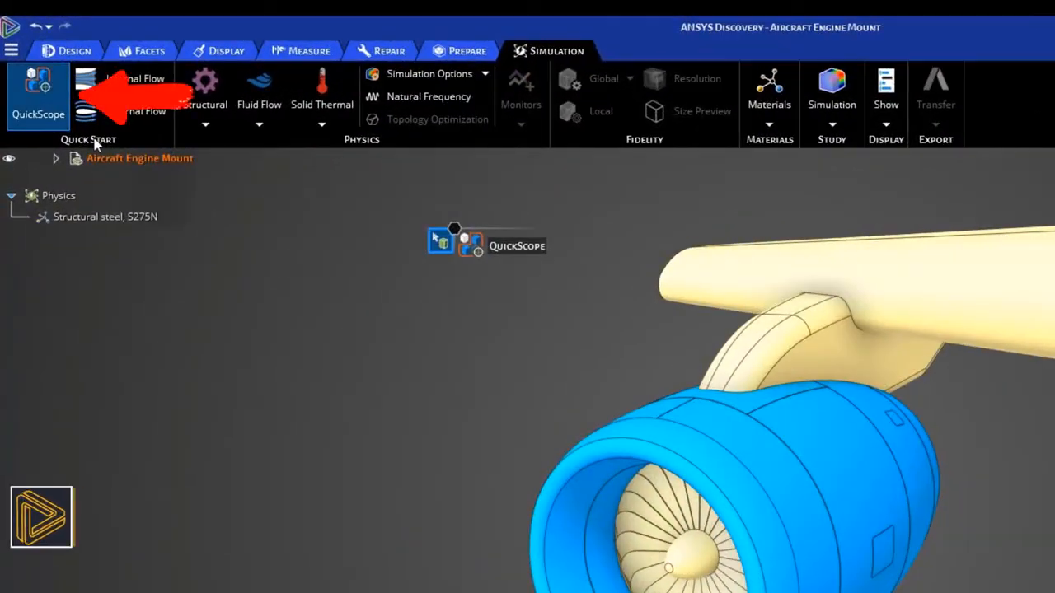
Step: Launch a QuickScope study on the steel engine mount from the Simulation ribbon
left_click(781, 158)
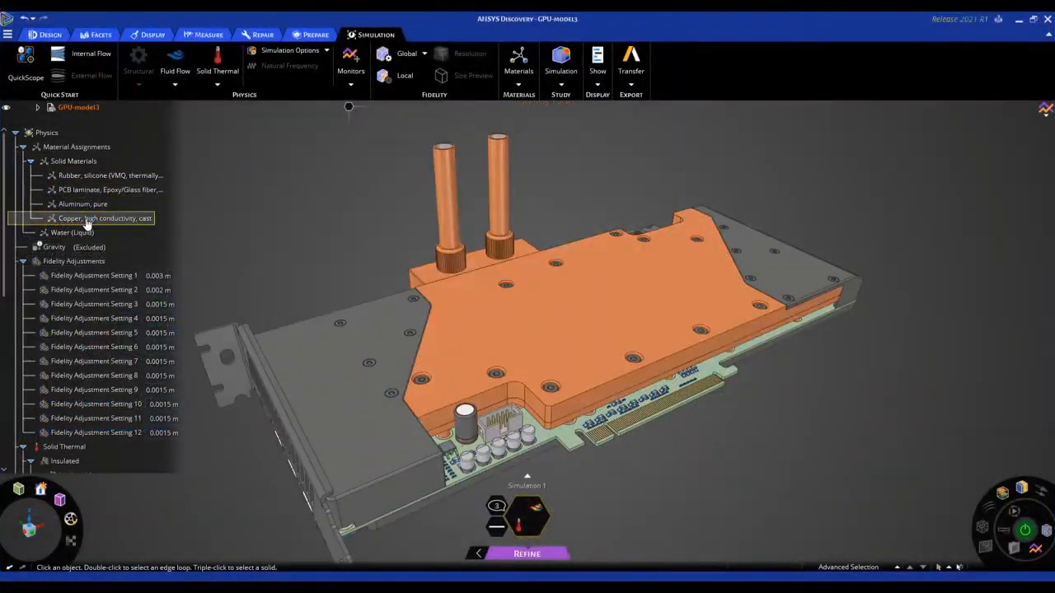
Step: Show the GPU's Fidelity Adjustments regions, then create a report of the suspension results
left_click(23, 175)
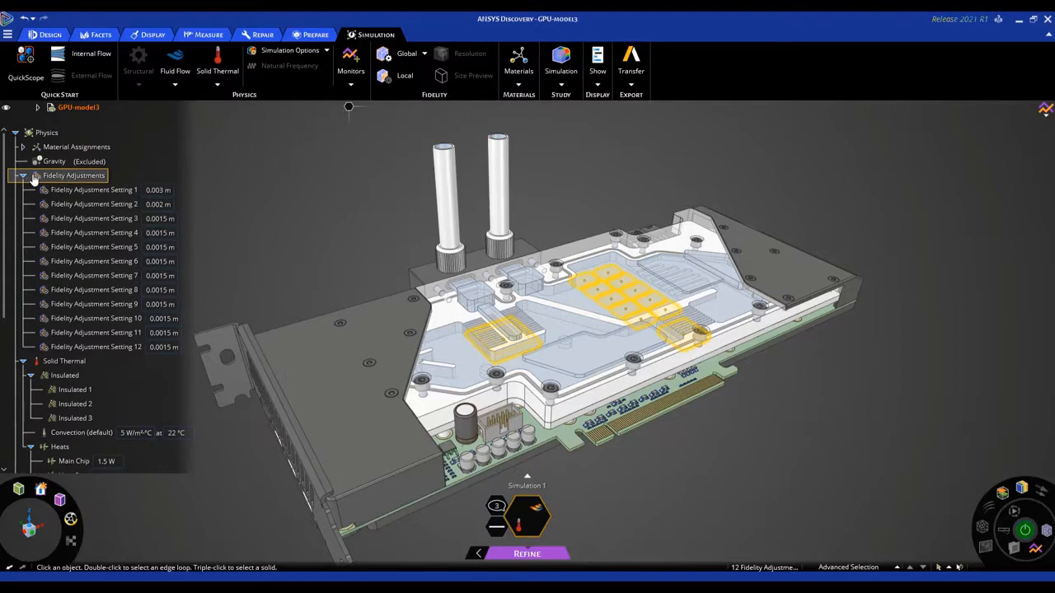
left_click(23, 174)
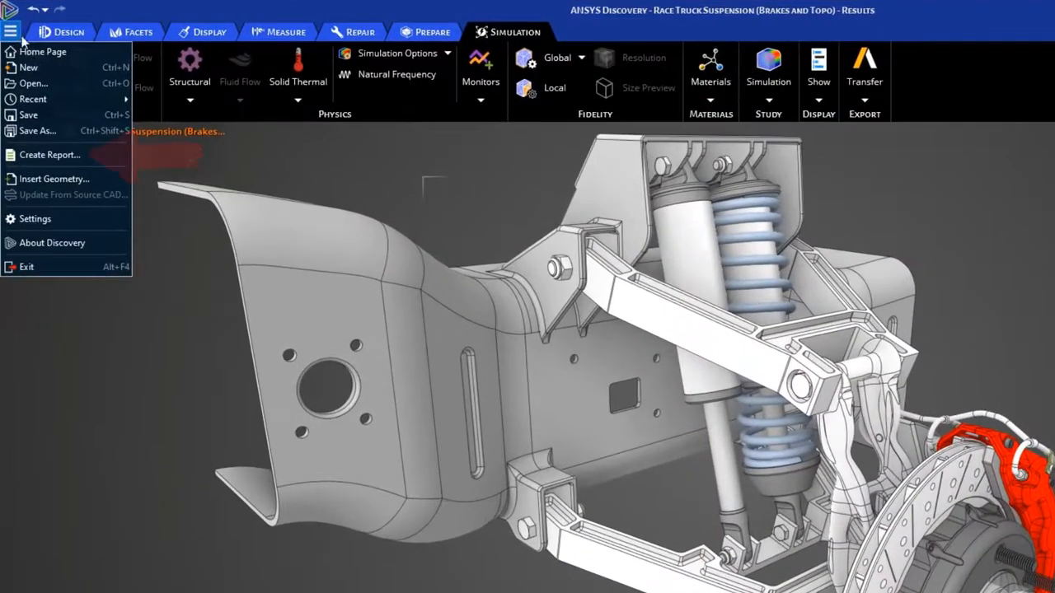
left_click(50, 155)
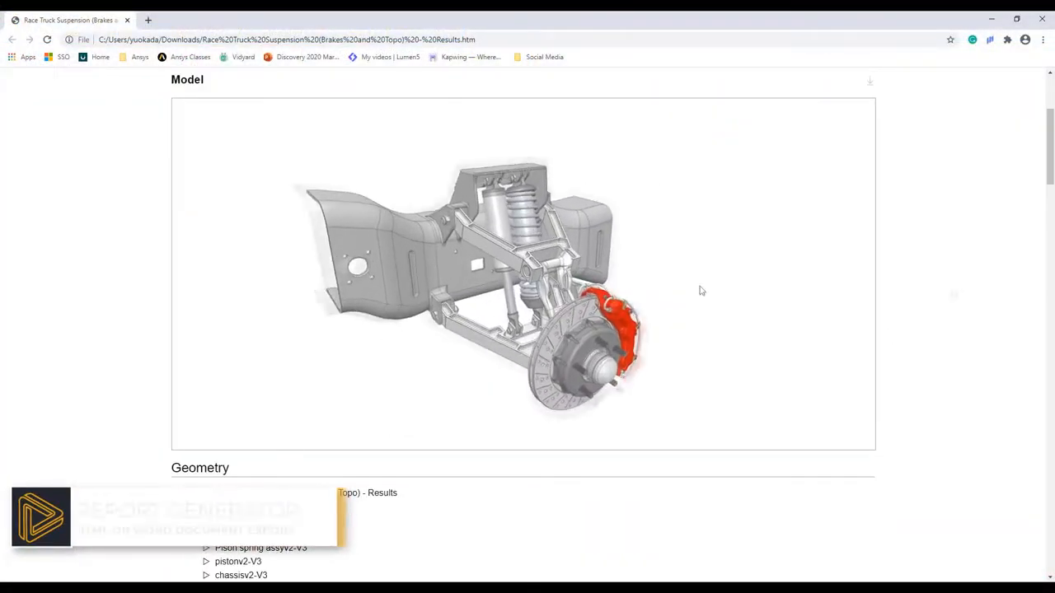
Step: Scroll the HTML report down through its Model, Materials and Geometry sections
scroll("down", 3)
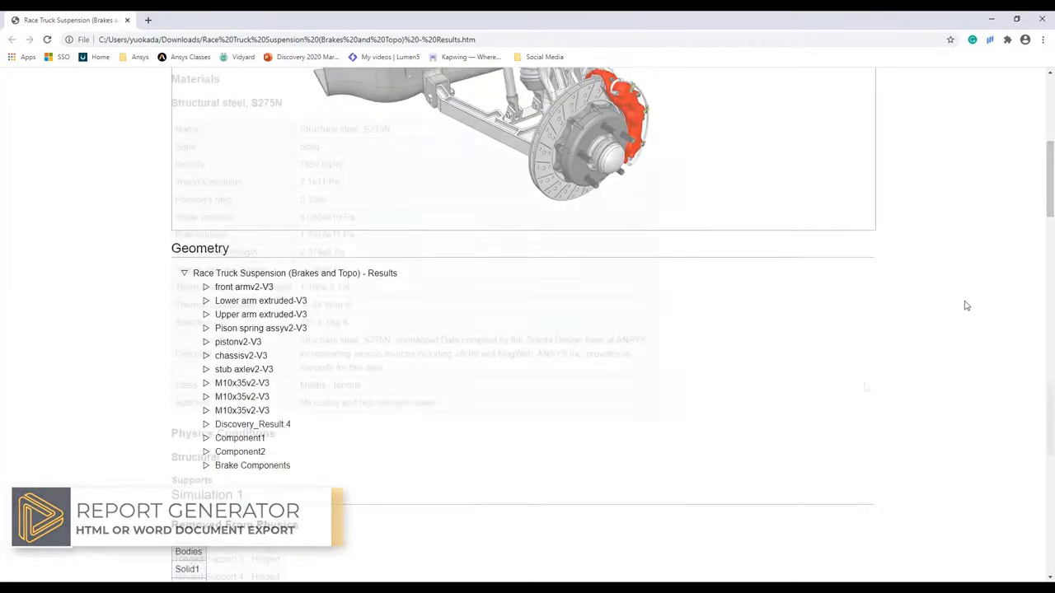
scroll("down", 3)
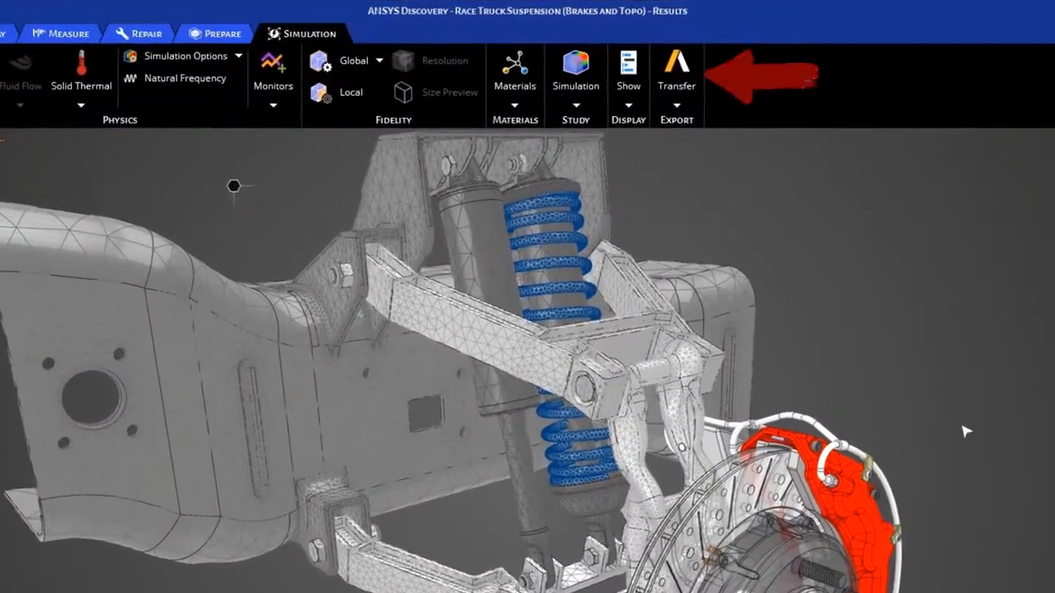
Step: Transfer the suspension simulation to Mechanical 2021 R1
left_click(676, 86)
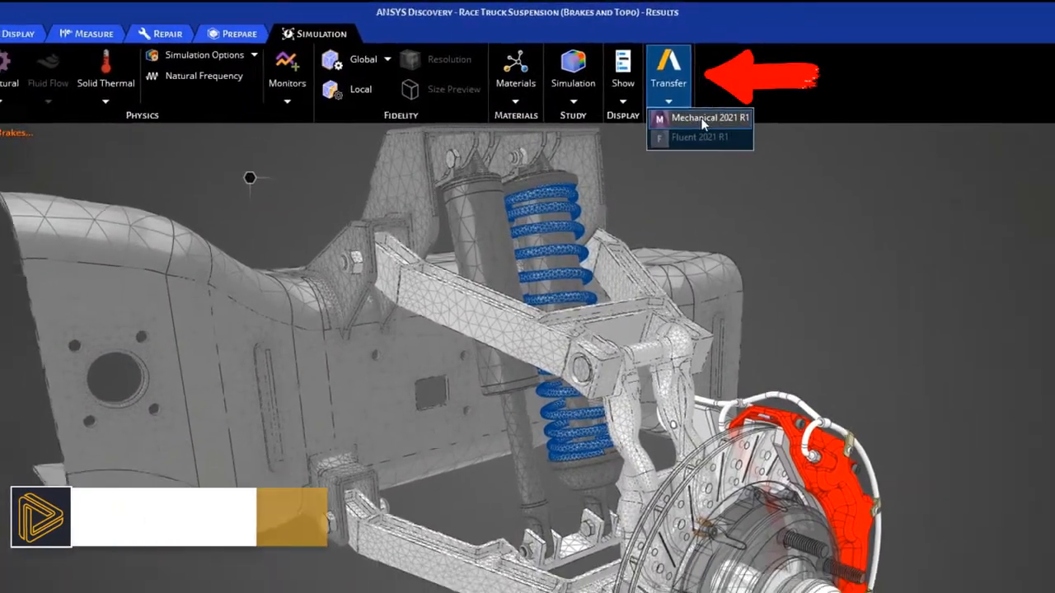
left_click(708, 117)
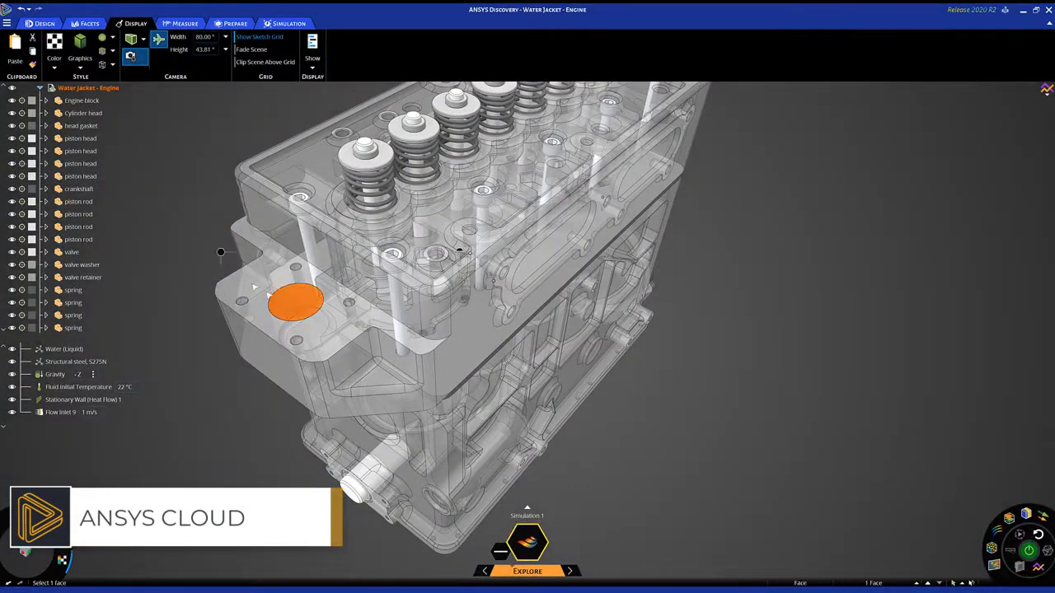
Step: Select the engine's circular inlet face, then move to the Simulation ribbon for the duct intake
left_click(297, 299)
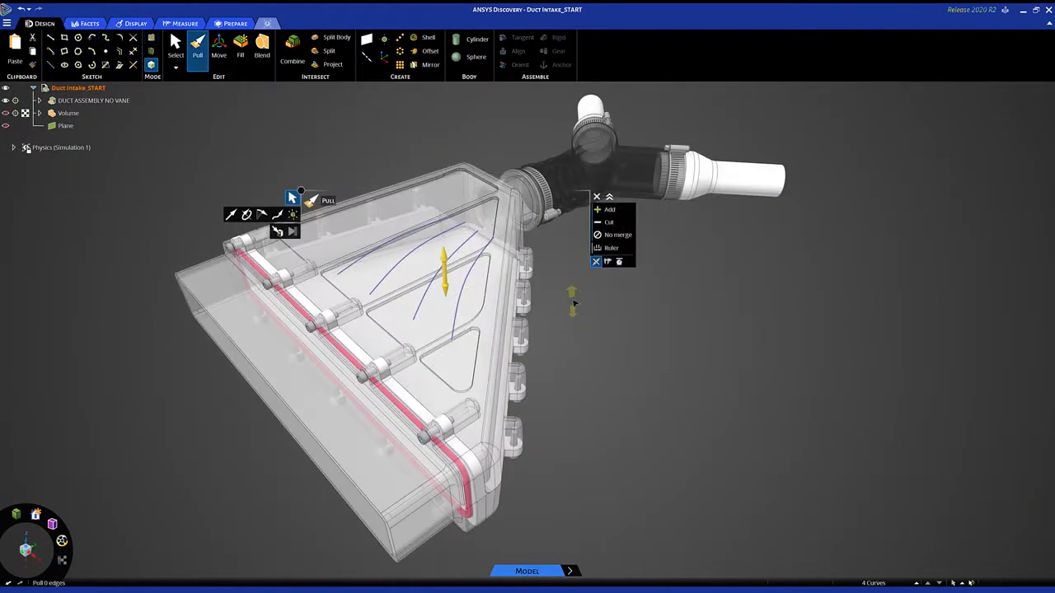
left_click(290, 23)
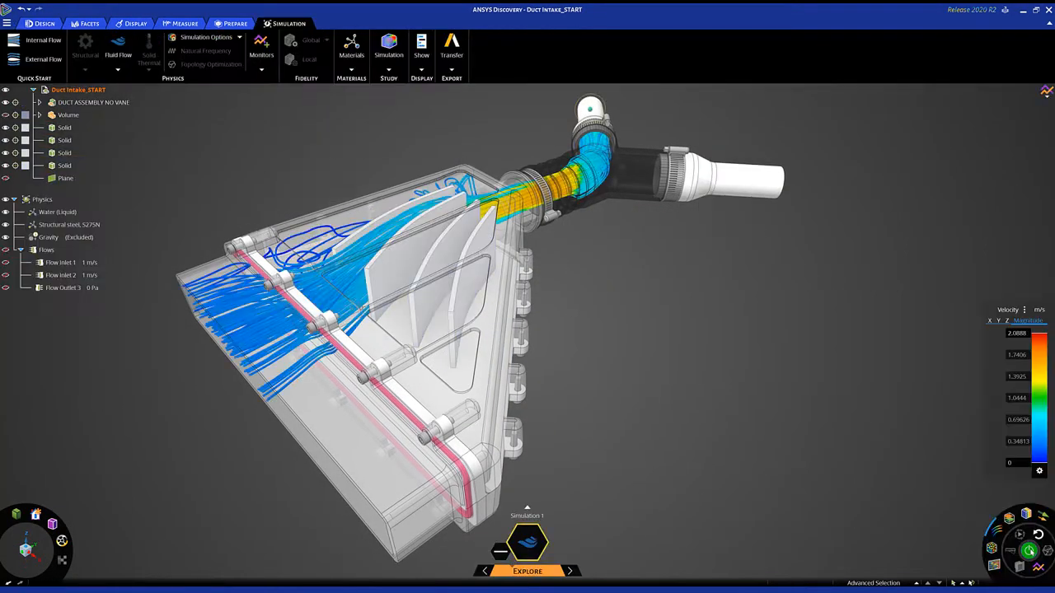